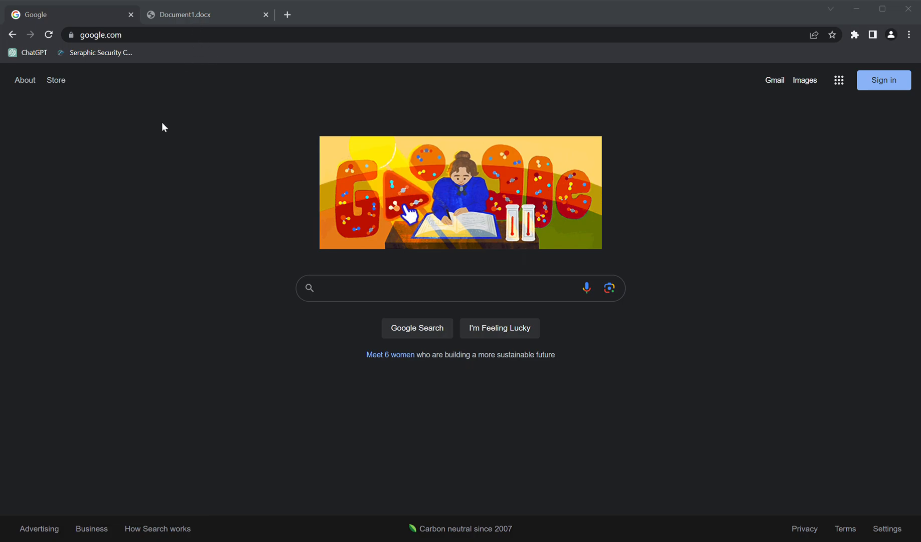
mouse_move(162, 296)
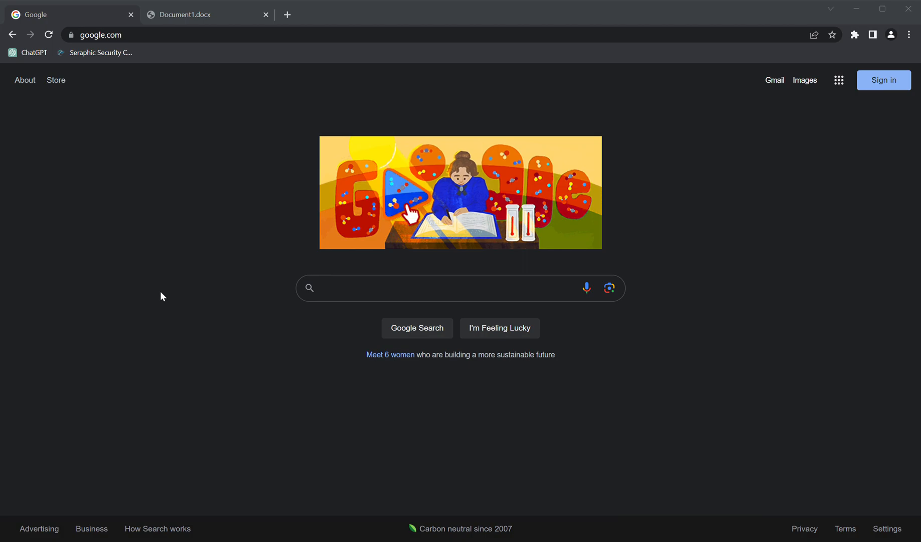
mouse_move(57, 81)
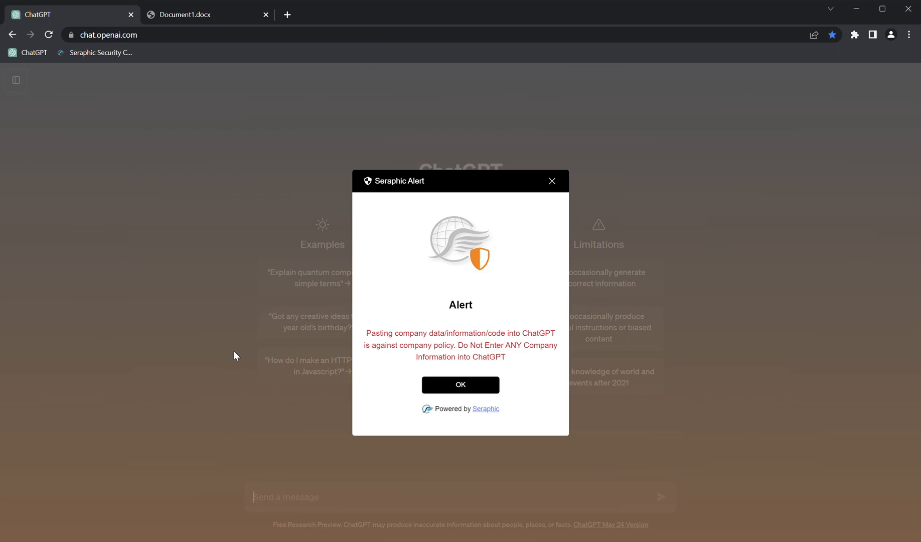
mouse_move(480, 390)
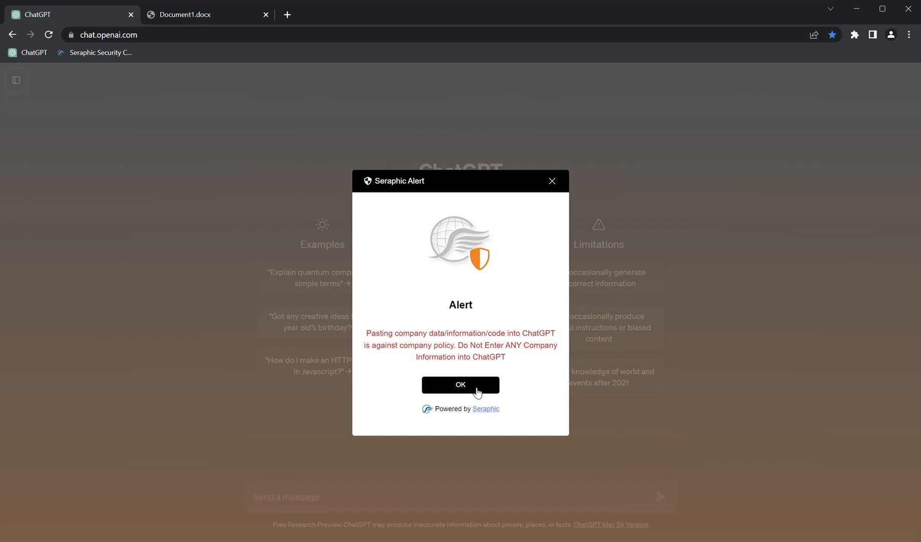
- Dismiss the Seraphic policy alert warning against pasting company data into ChatGPT
click(459, 384)
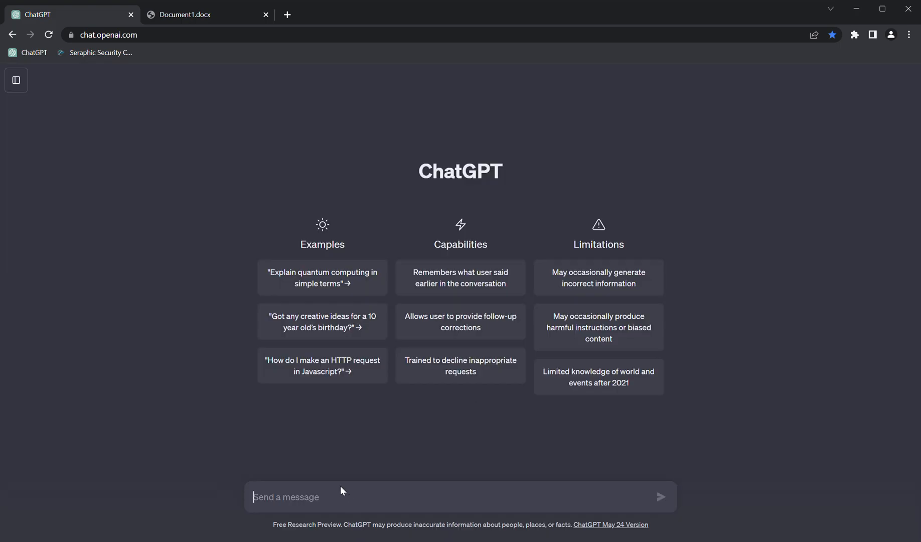
text(asdfadsfasdfasd)
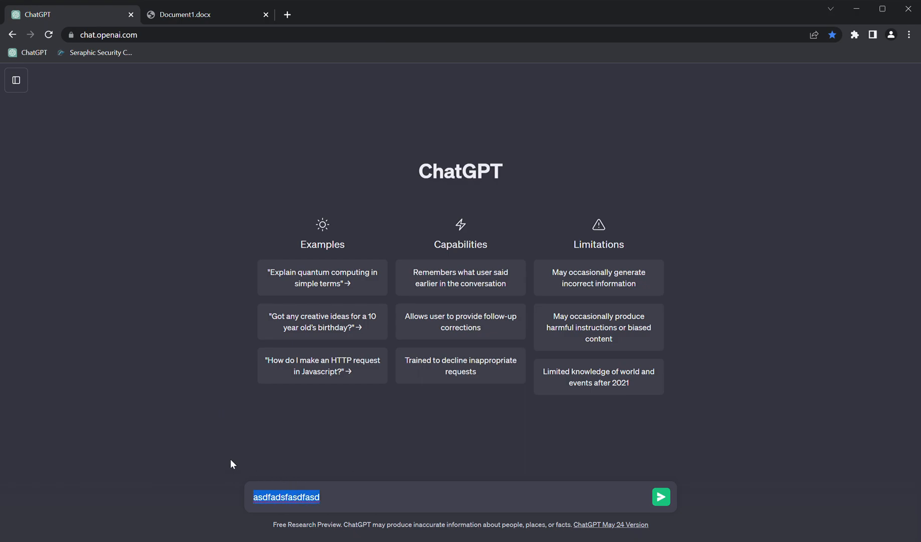
key(Delete)
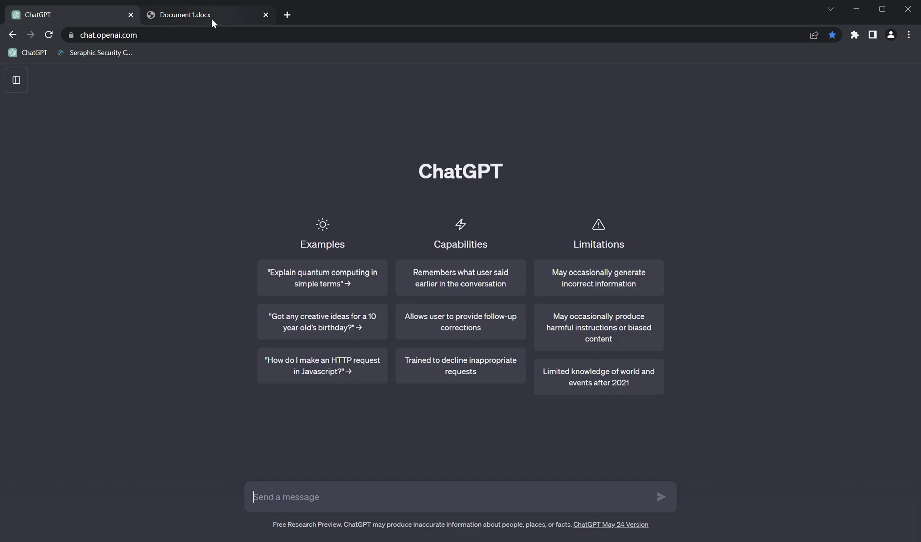
- Copy the plain-text *TEST* sentence from Document1.docx and return to the ChatGPT tab
click(194, 15)
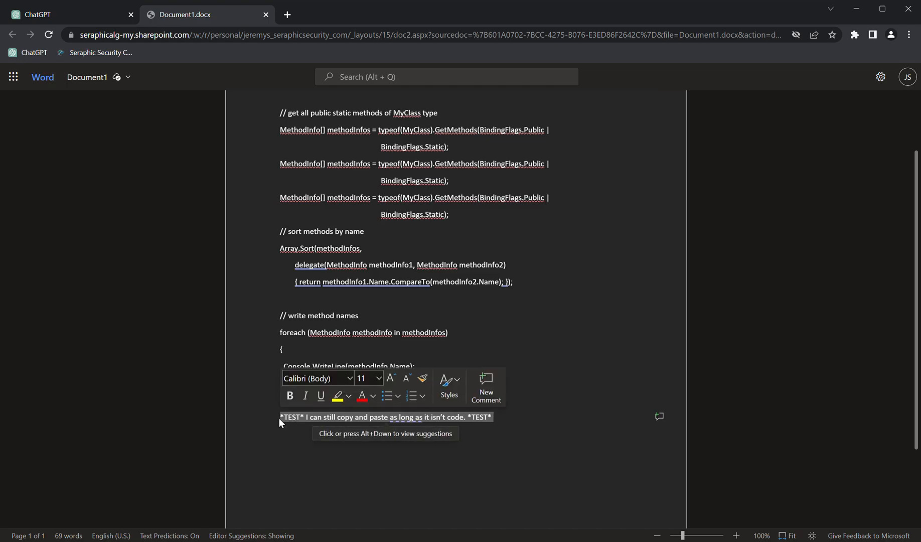
right_click(386, 417)
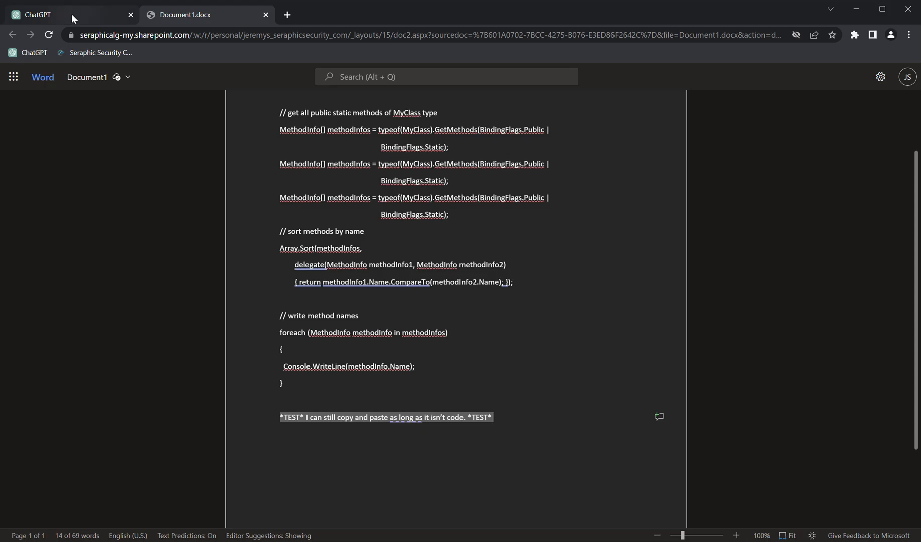
click(45, 14)
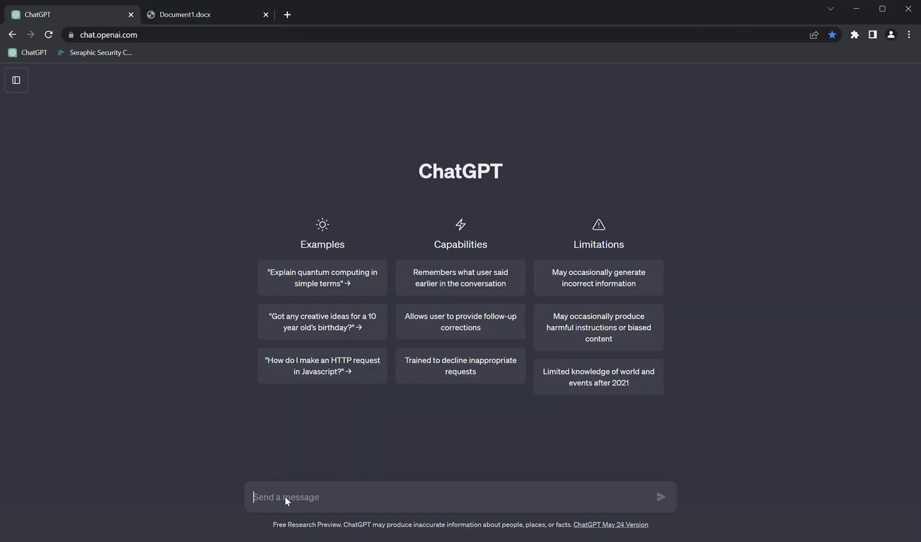
- Paste '*TEST* I can still copy and paste as long as it isn't code. *TEST*' without warning, then return to Word
text(*TEST* I can still copy and paste as long as it isn't code. *TEST*)
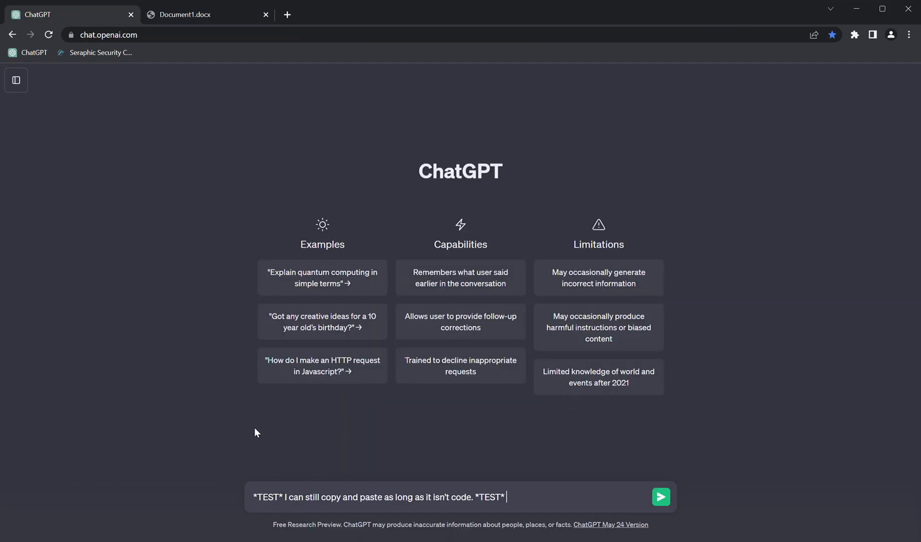
mouse_move(211, 435)
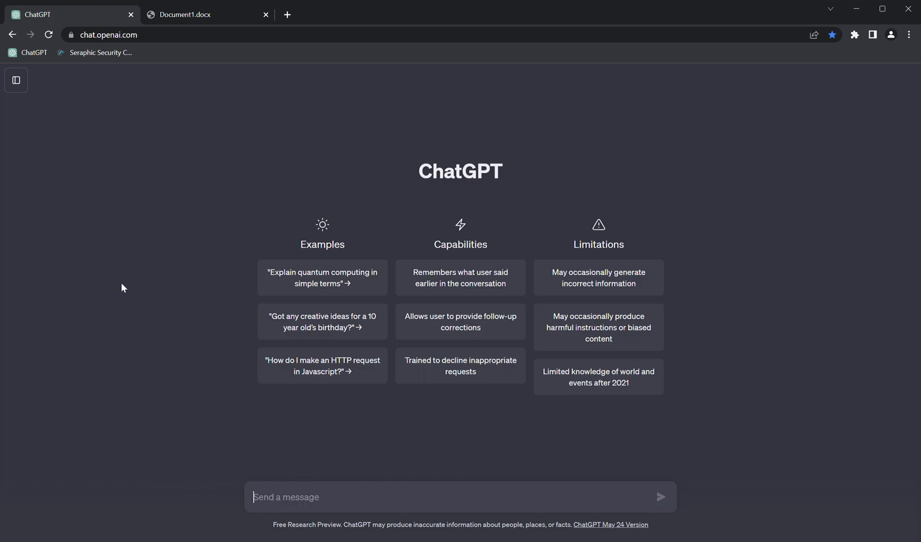
click(201, 14)
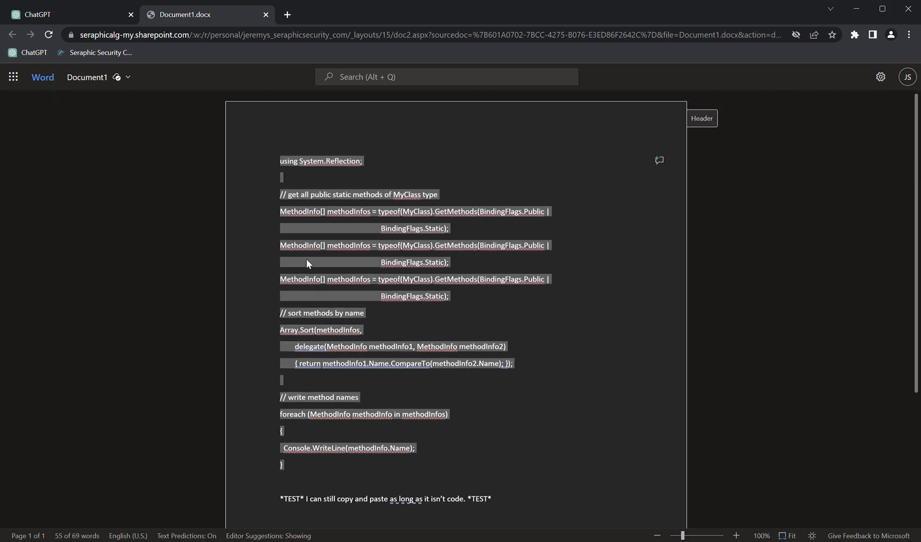
- Copy the selected C# code block from the Word document via the context menu
right_click(307, 264)
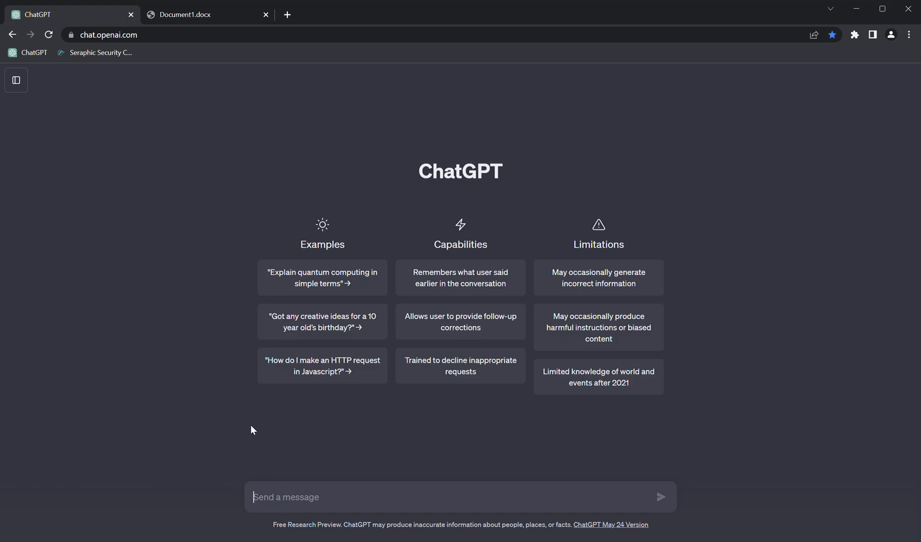
mouse_move(303, 476)
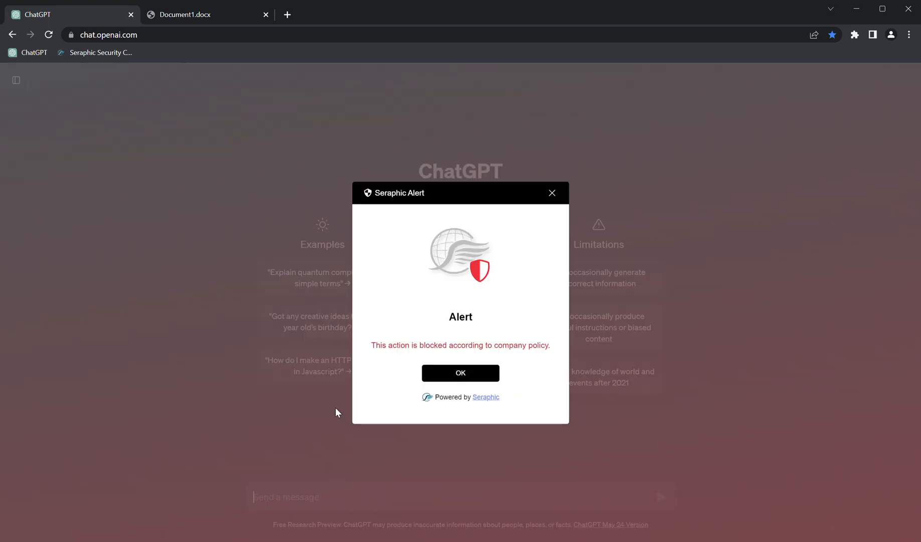
mouse_move(173, 321)
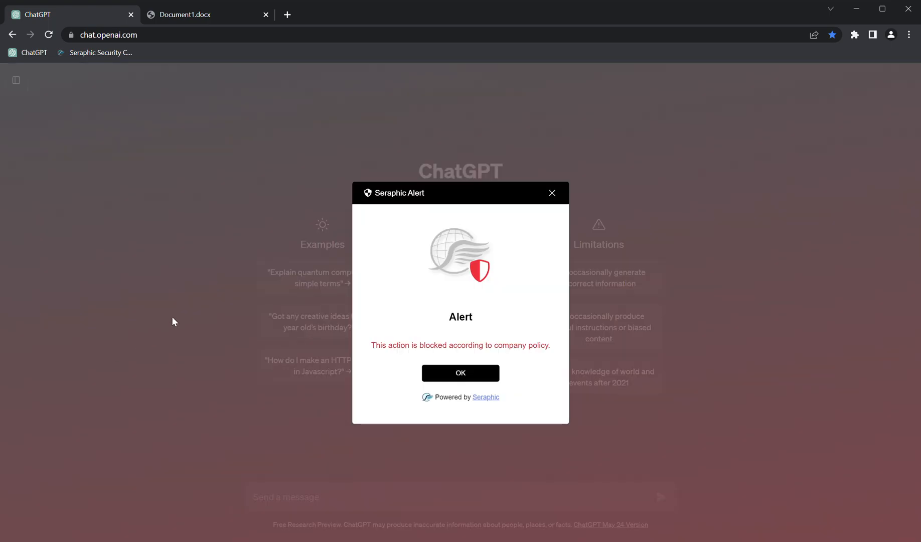